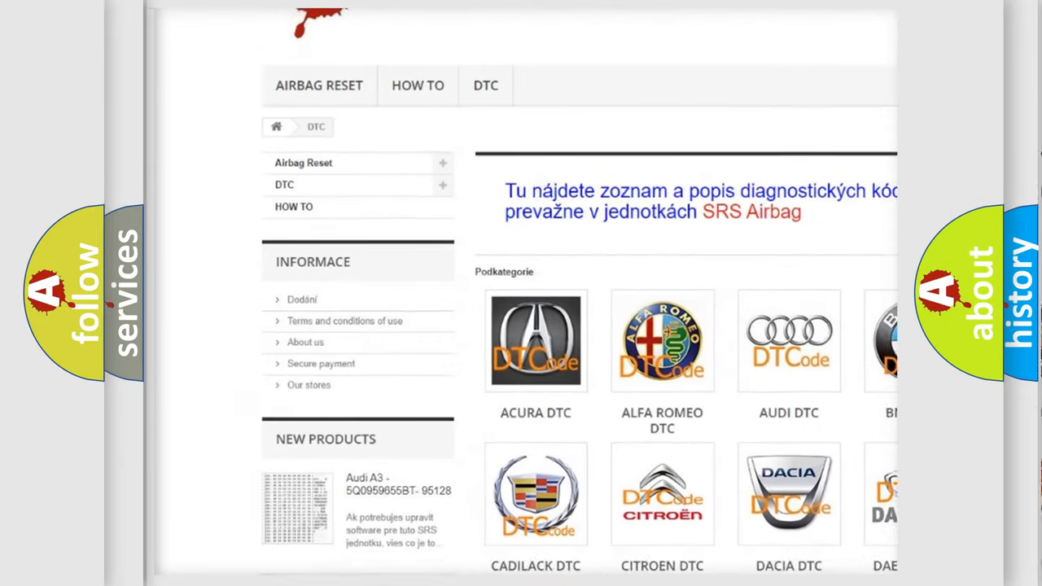
{"action": "scroll", "scroll_direction": "down", "scroll_amount": 3}
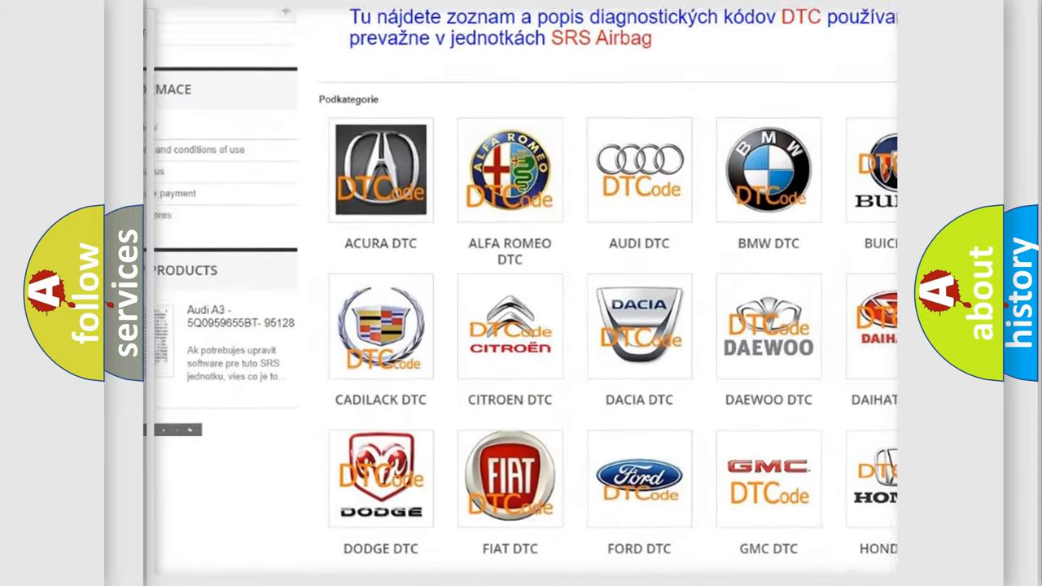
{"action": "scroll", "scroll_direction": "down", "scroll_amount": 3}
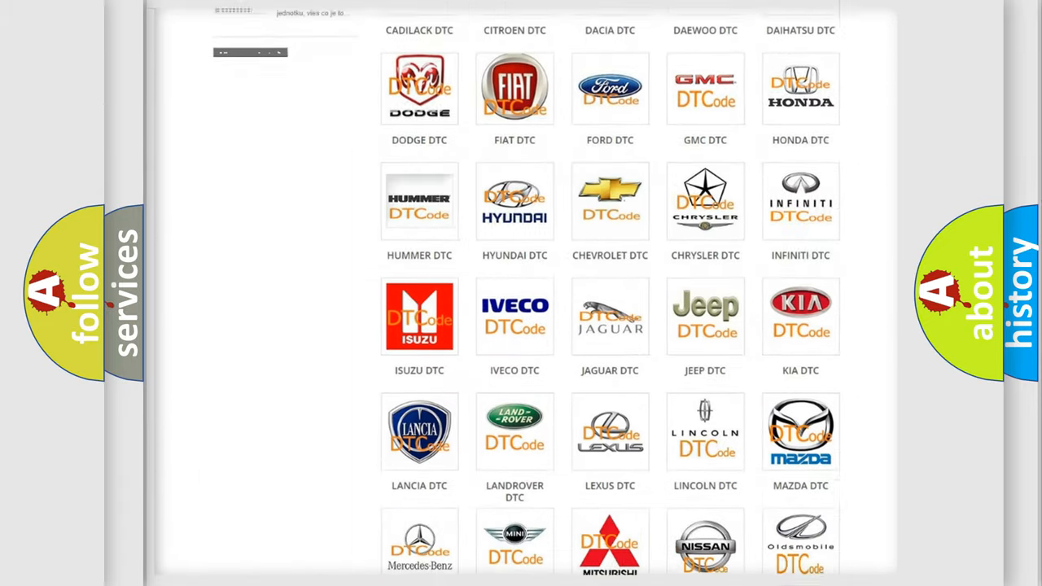
{"action": "scroll", "scroll_direction": "down", "scroll_amount": 3}
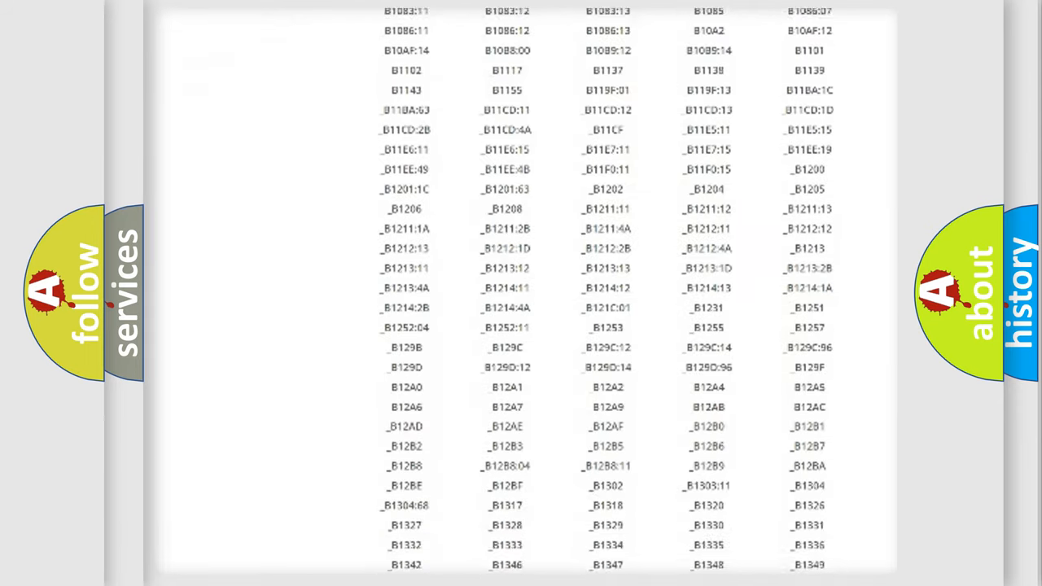
{"action": "scroll", "scroll_direction": "down", "scroll_amount": 3}
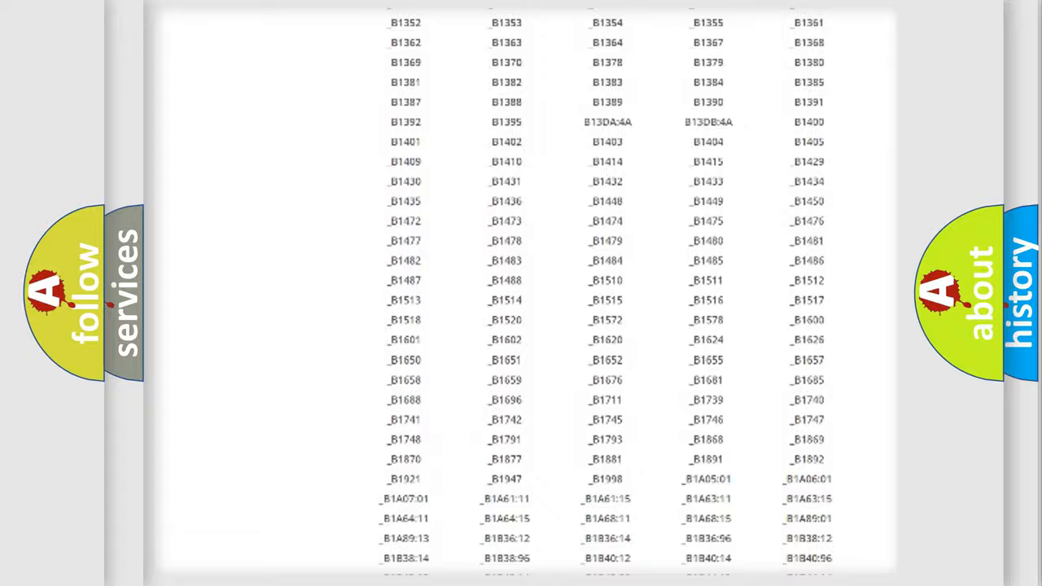